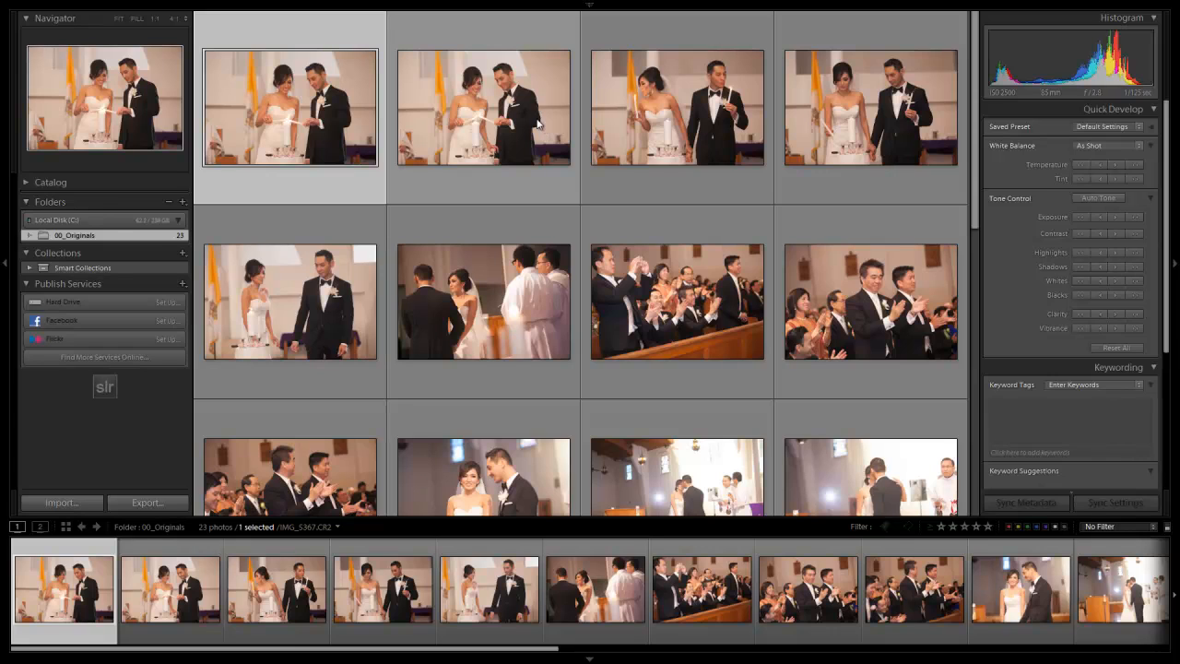
Step: Make the second ceremony photo of the couple the active selection in the grid
{"action": "left_click", "coordinate": [483, 107]}
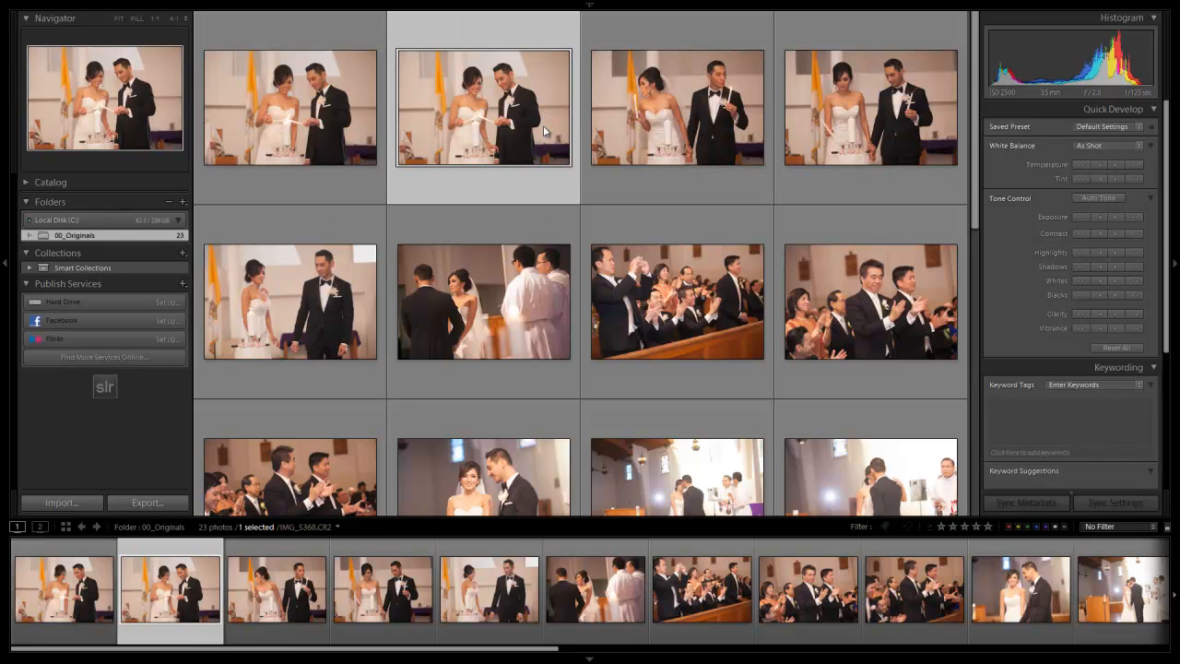
{"action": "mouse_move", "coordinate": [295, 111]}
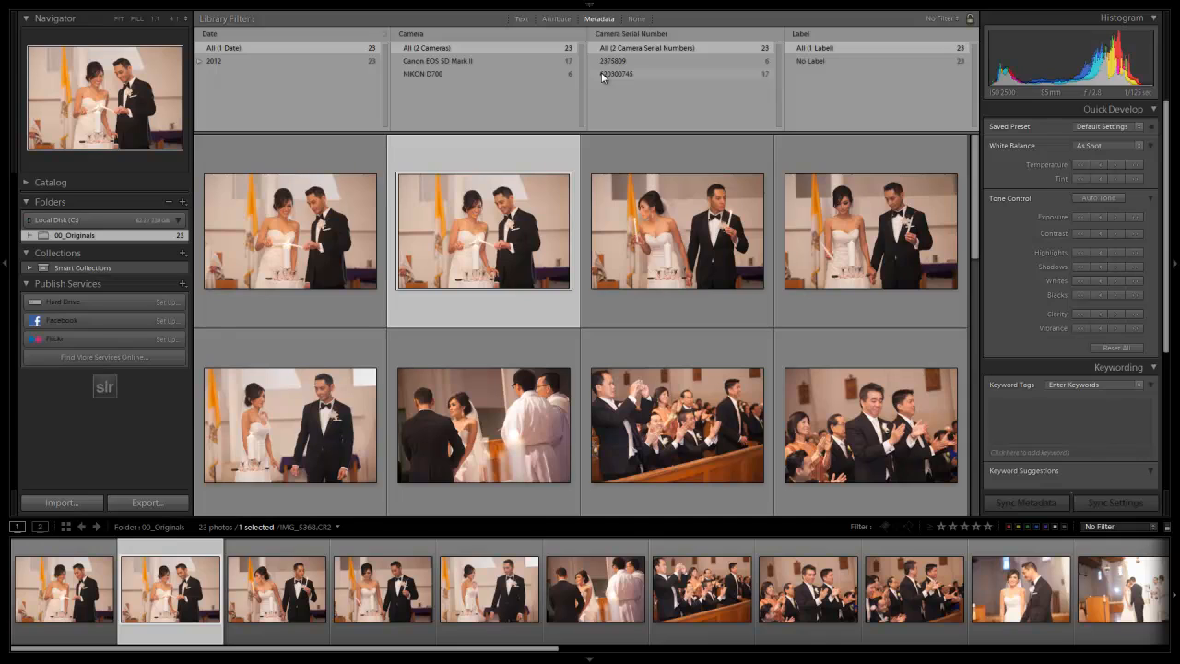
{"action": "mouse_move", "coordinate": [645, 81]}
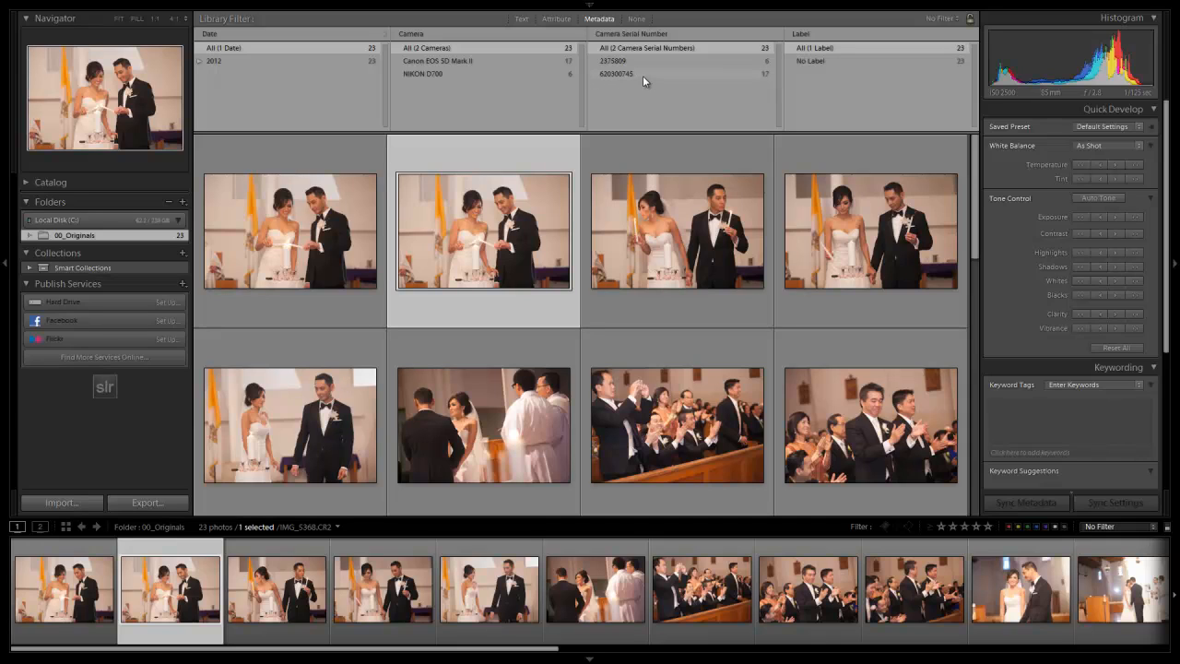
{"action": "mouse_move", "coordinate": [642, 113]}
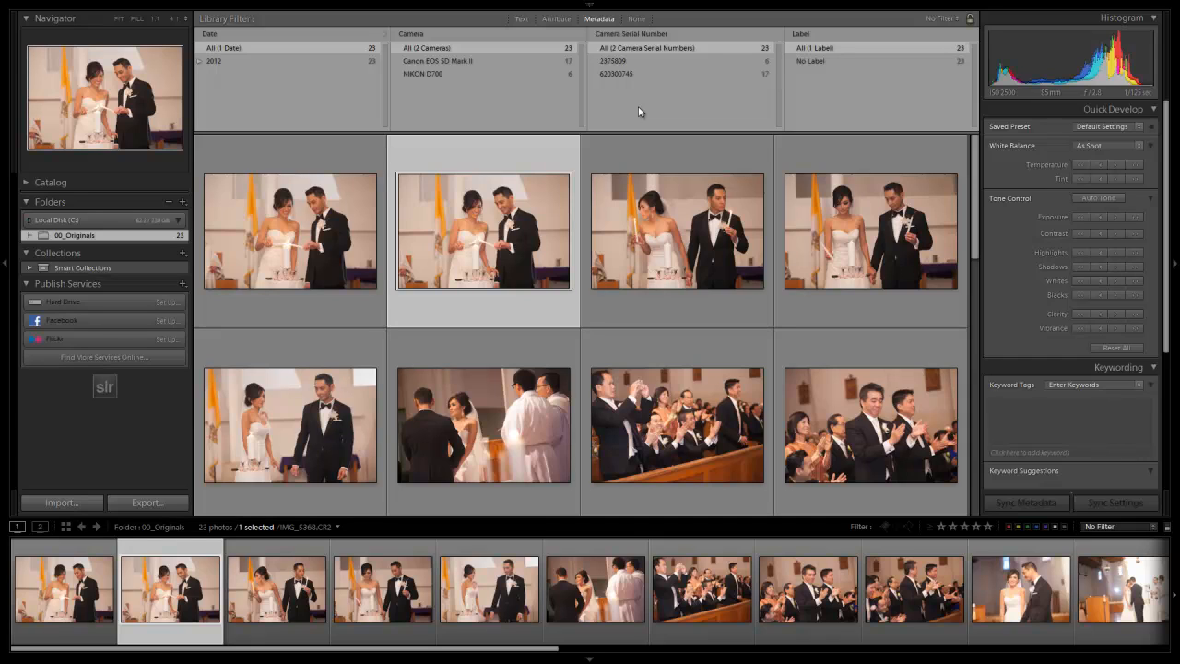
{"action": "mouse_move", "coordinate": [533, 219]}
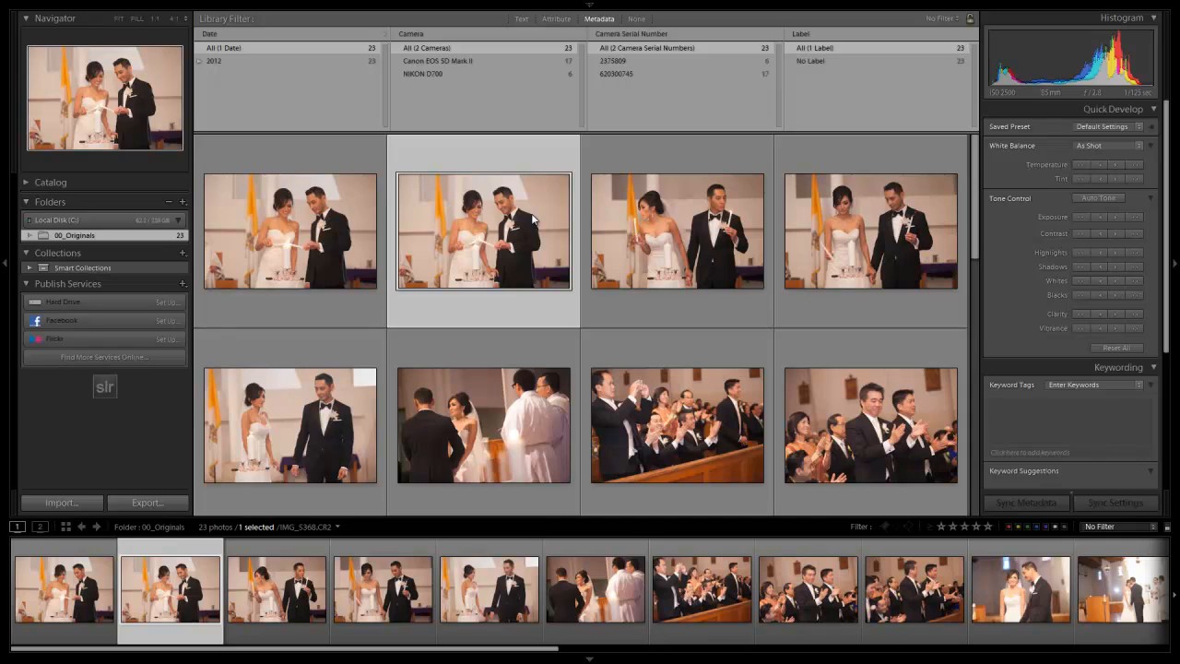
{"action": "mouse_move", "coordinate": [686, 81]}
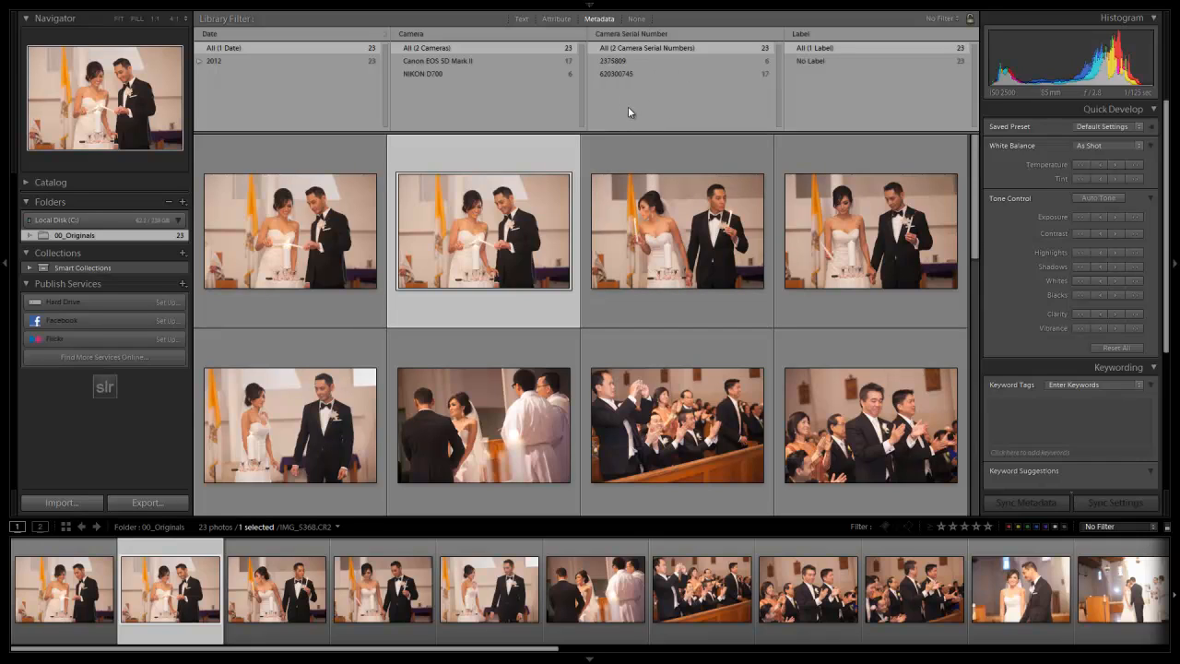
{"action": "mouse_move", "coordinate": [627, 113]}
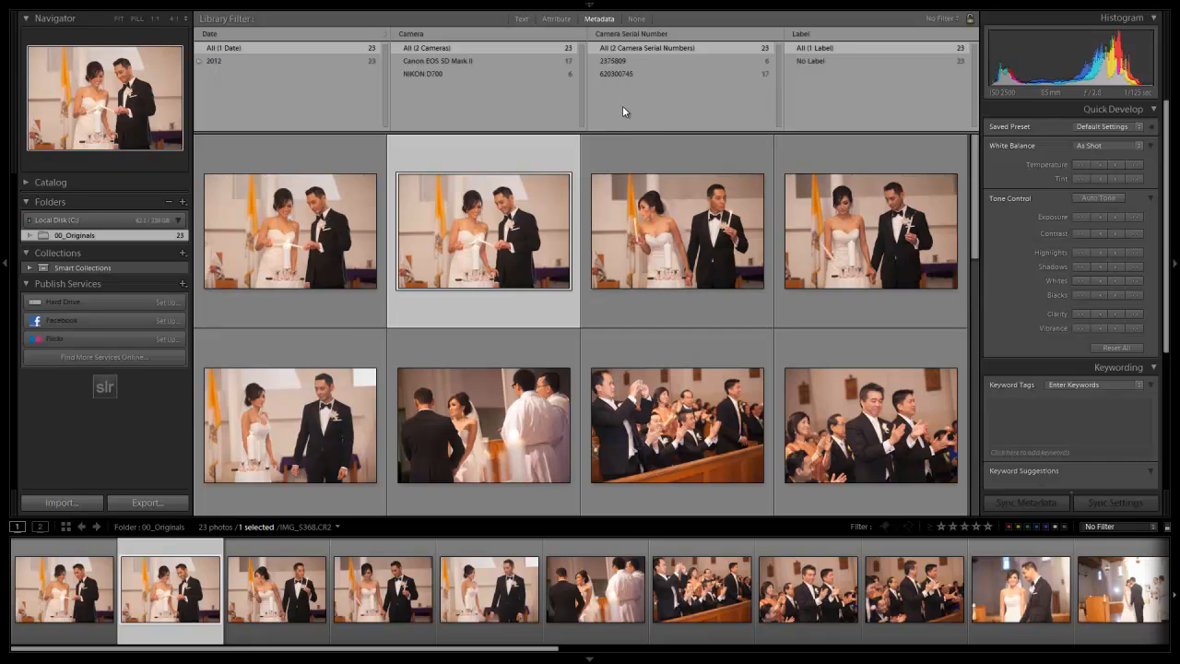
Step: Filter by the Camera Serial Number that holds 17 of the 23 photos
{"action": "left_click", "coordinate": [616, 74]}
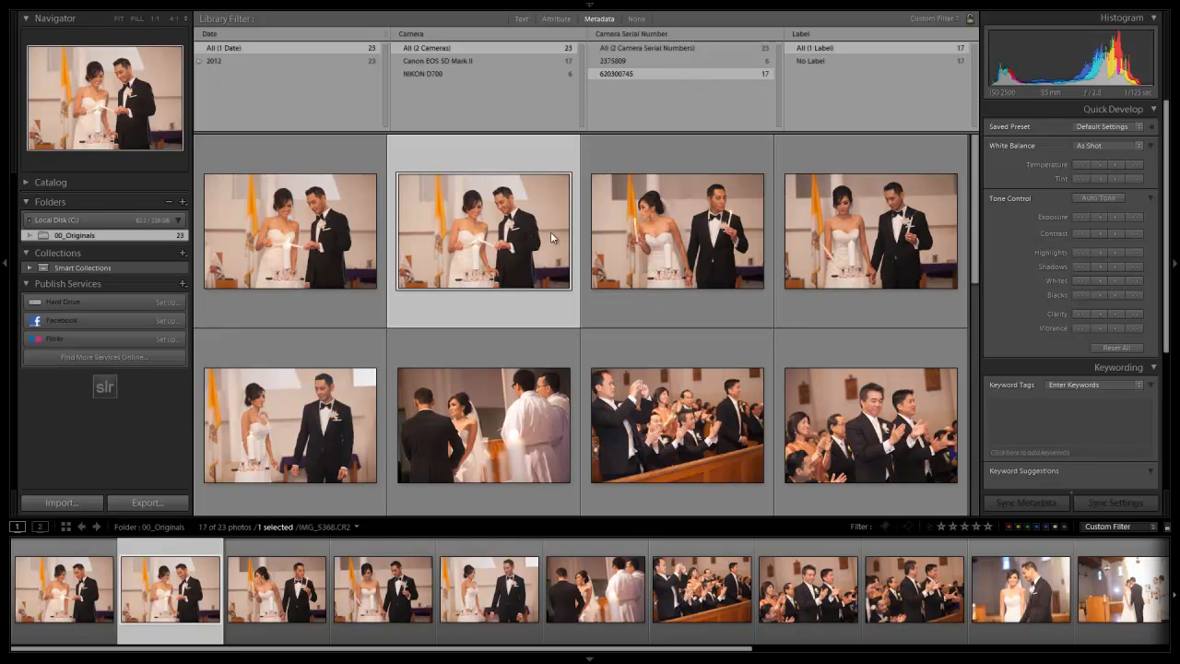
{"action": "mouse_move", "coordinate": [770, 260]}
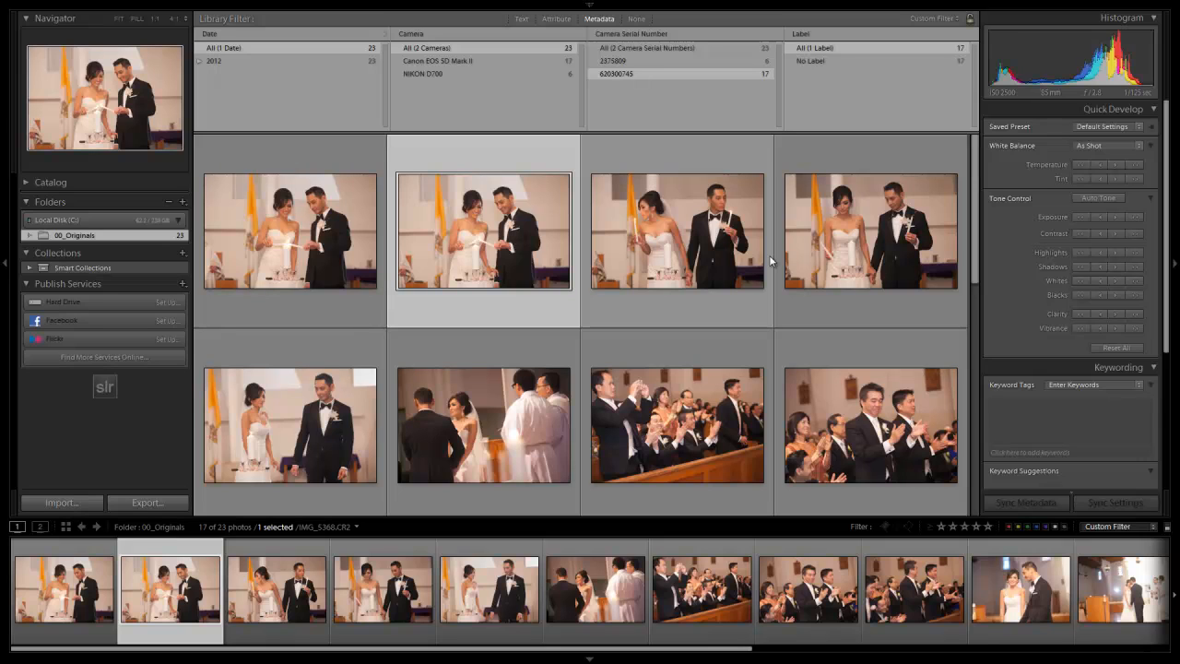
Step: Select IMG_5378.CR2, the couple before the priest, in the filtered grid
{"action": "left_click", "coordinate": [870, 417]}
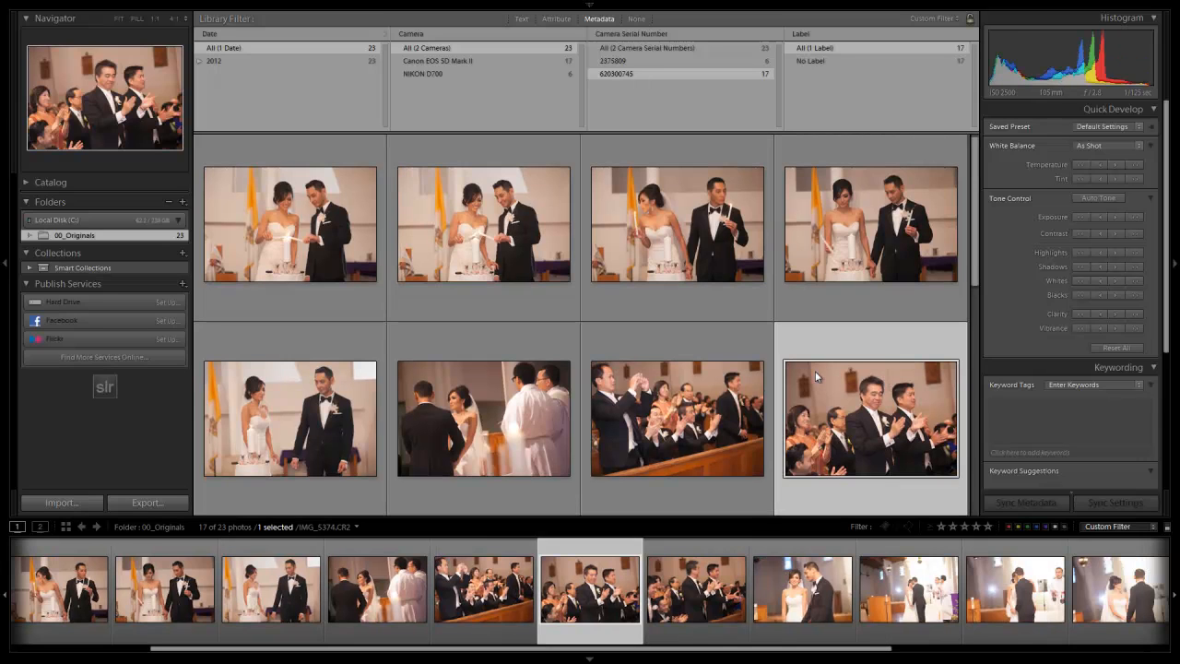
{"action": "scroll", "scroll_direction": "down", "scroll_amount": 3}
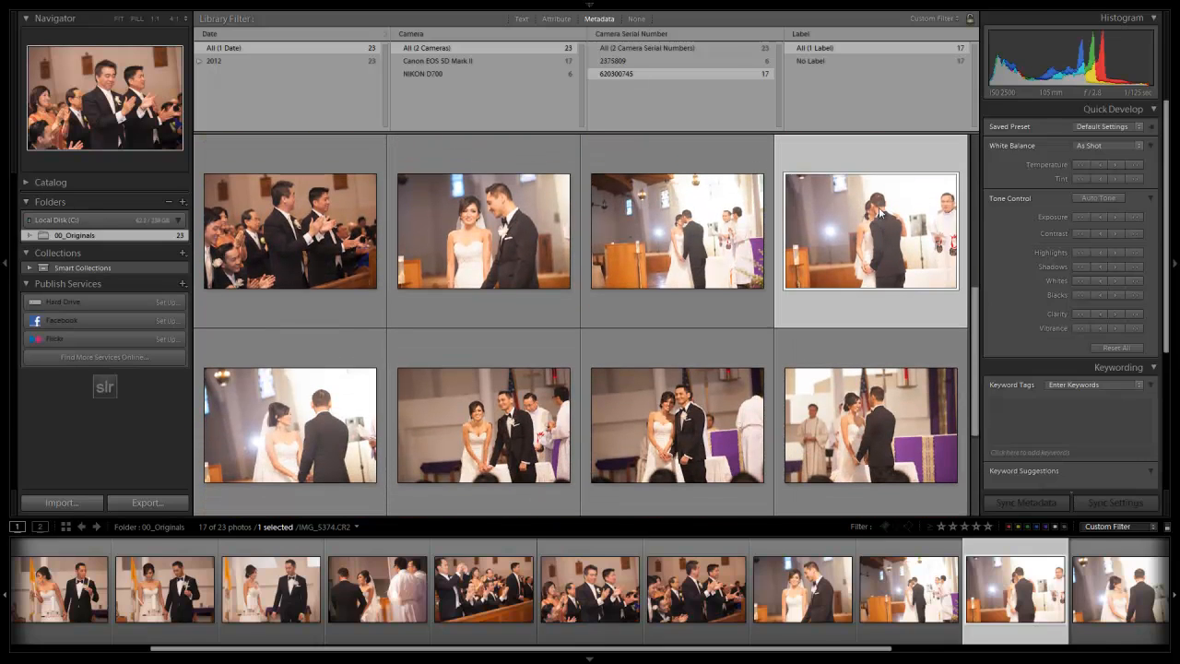
{"action": "left_click", "coordinate": [590, 590]}
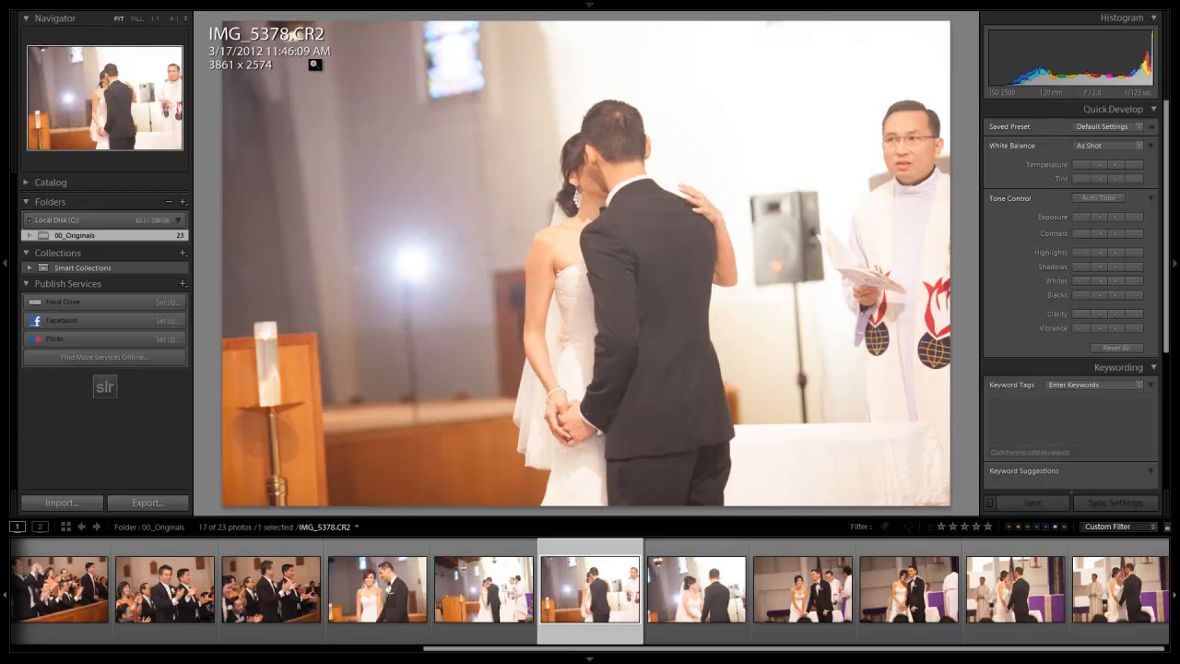
Step: Record the capture time 11:48:09am in a blank Notepad note
{"action": "left_click", "coordinate": [9, 654]}
{"action": "type", "text": "11:46:09am"}
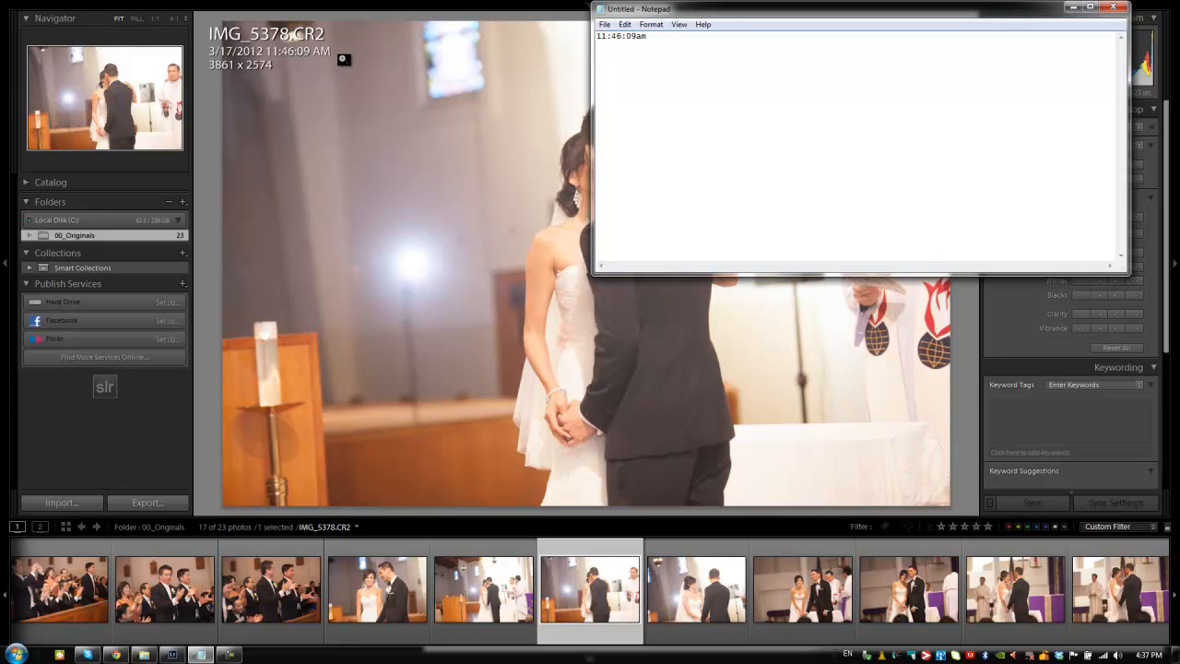
{"action": "left_click", "coordinate": [1117, 8]}
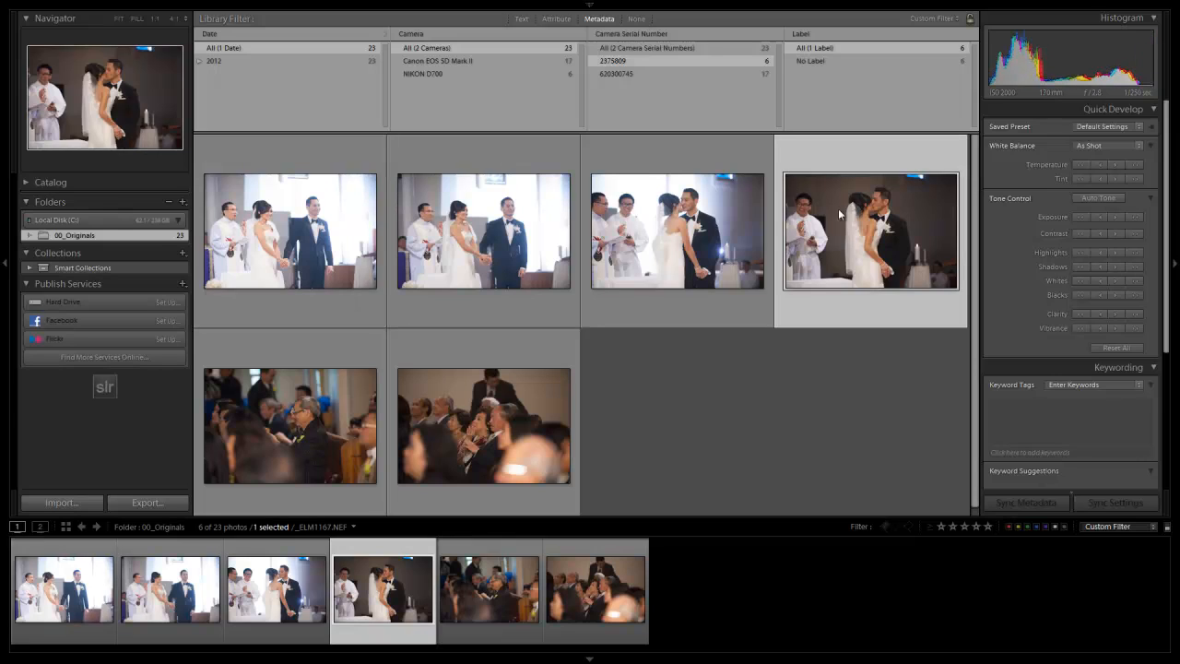
{"action": "mouse_move", "coordinate": [863, 216]}
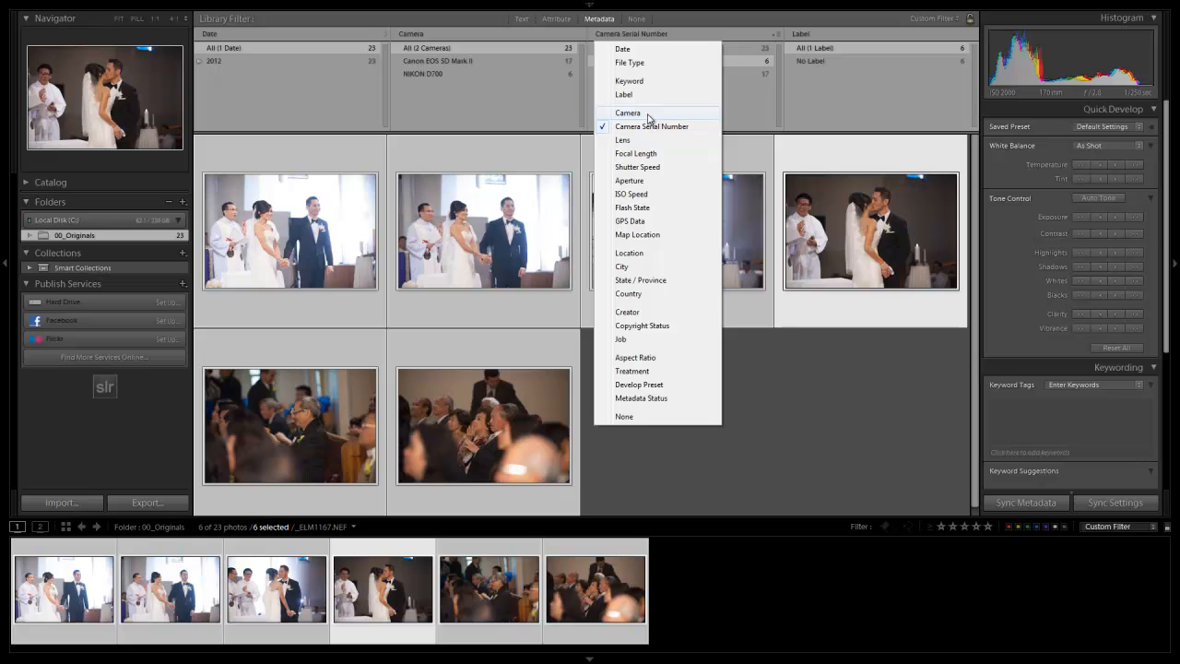
Step: Filter to the 6 photos from the second camera serial number and select the kiss photo
{"action": "left_click", "coordinate": [627, 112]}
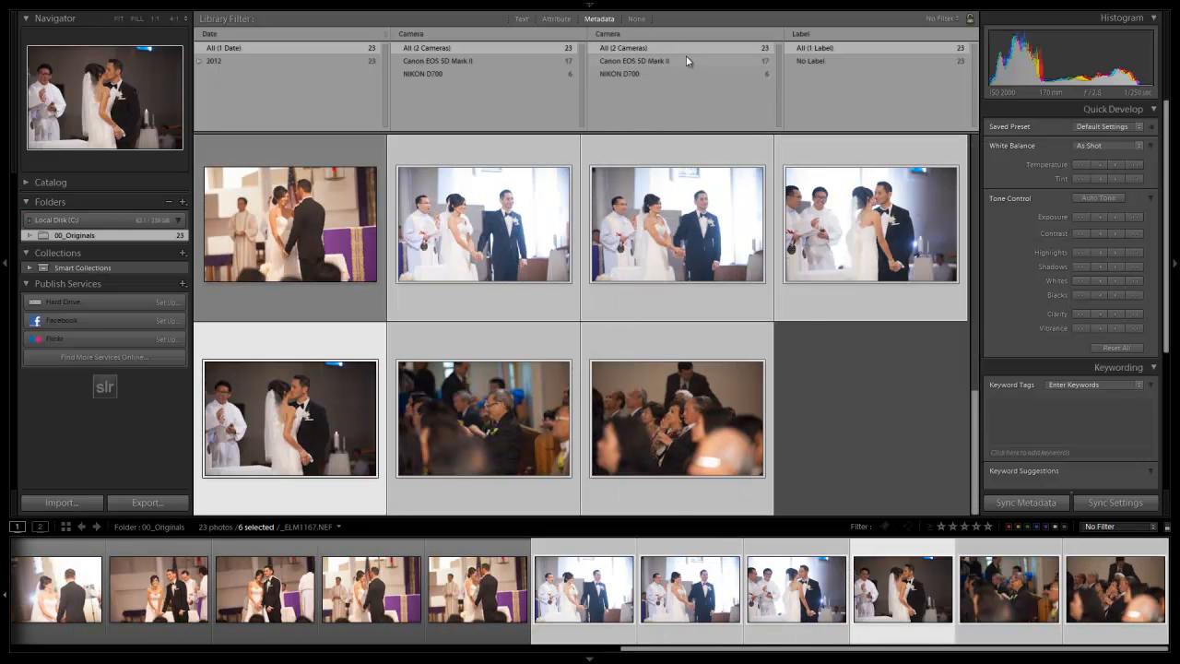
{"action": "mouse_move", "coordinate": [653, 66]}
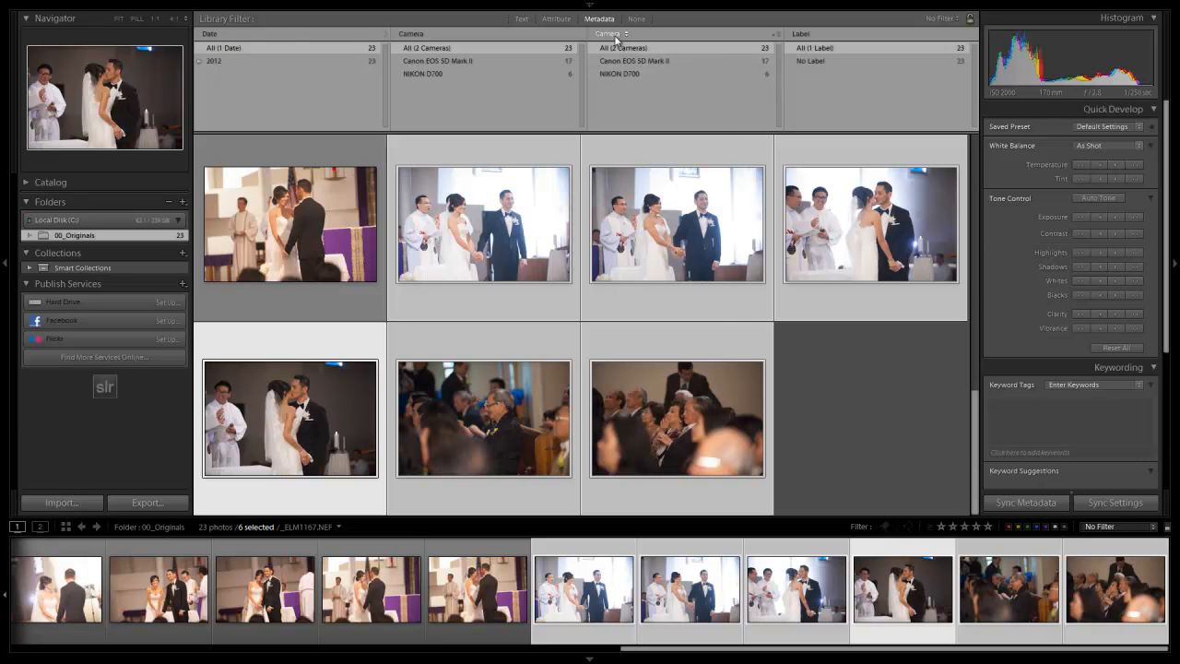
{"action": "left_click", "coordinate": [608, 33]}
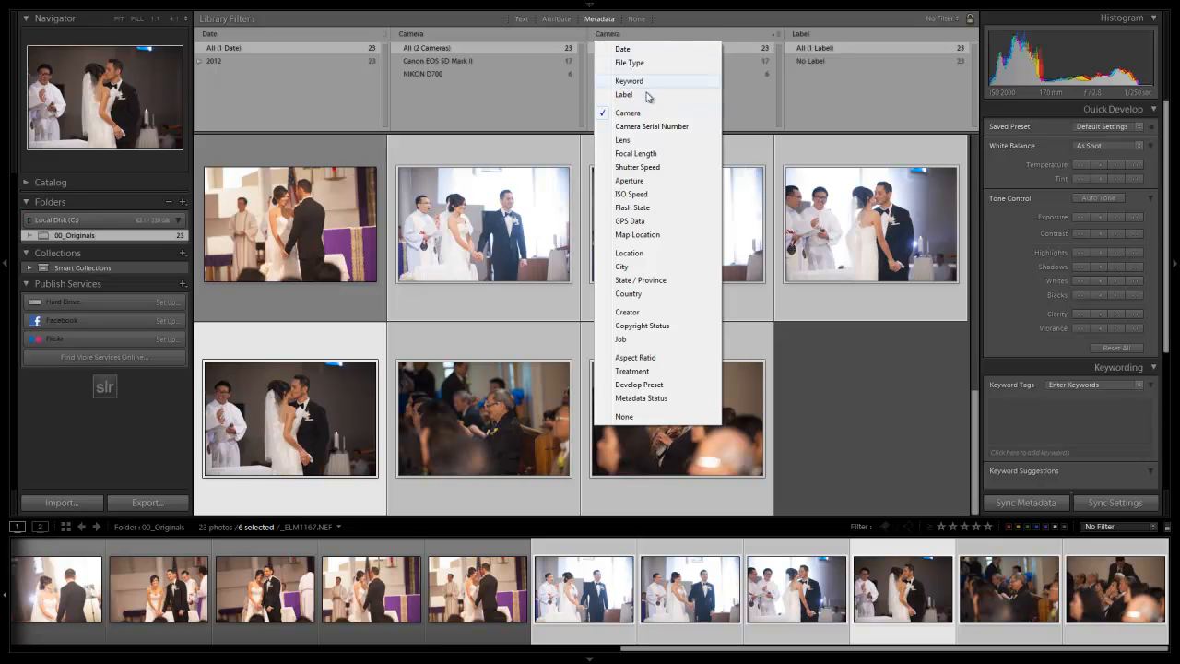
{"action": "left_click", "coordinate": [653, 125]}
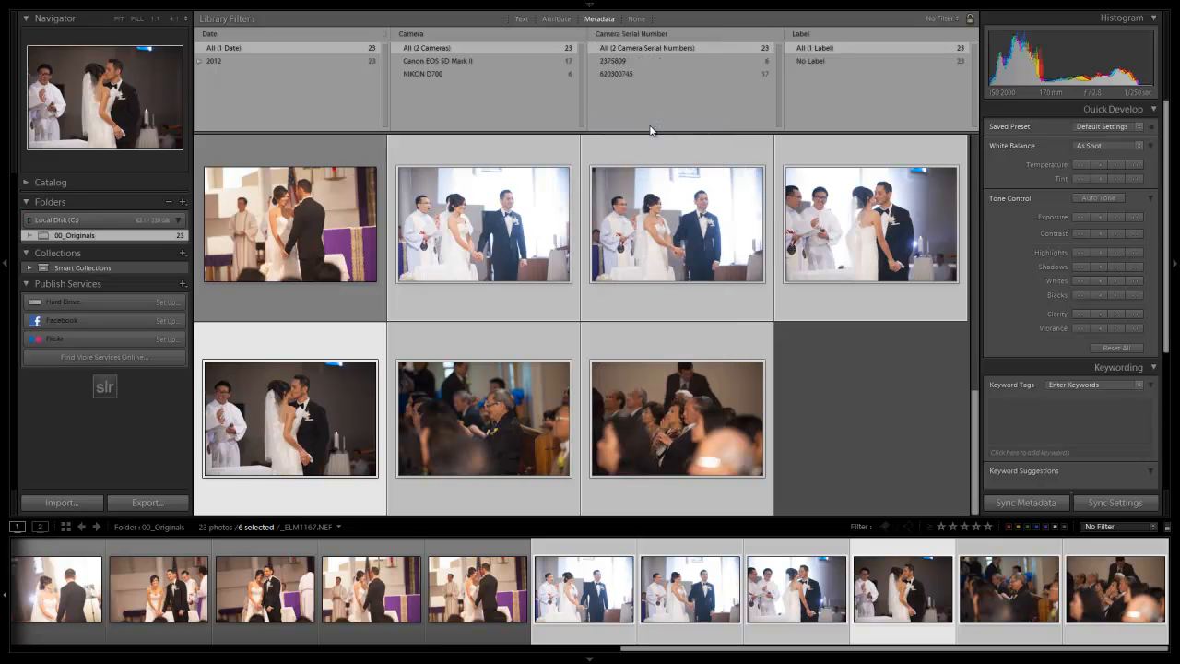
{"action": "left_click", "coordinate": [612, 60]}
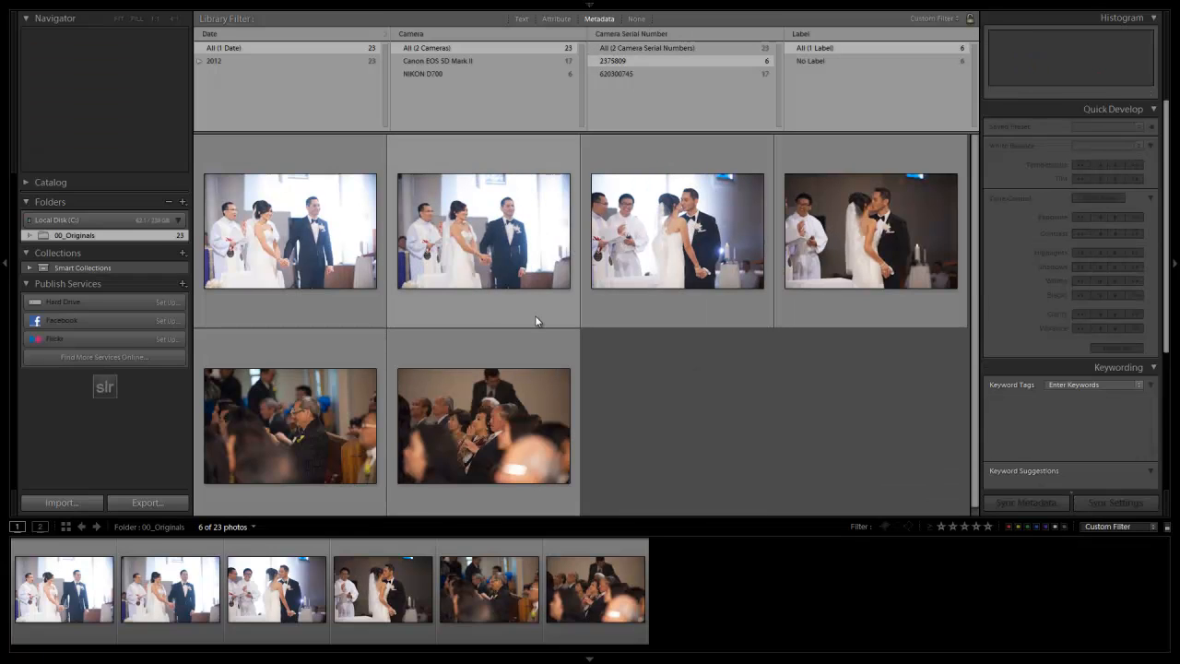
{"action": "left_click", "coordinate": [871, 230]}
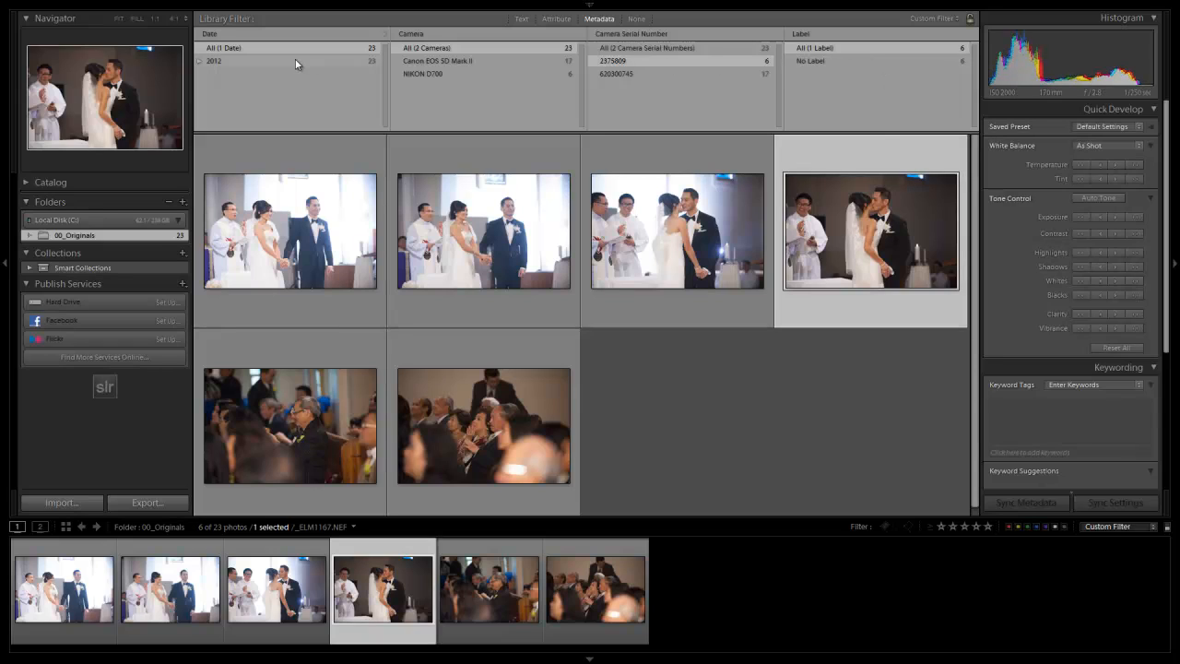
{"action": "mouse_move", "coordinate": [1011, 527]}
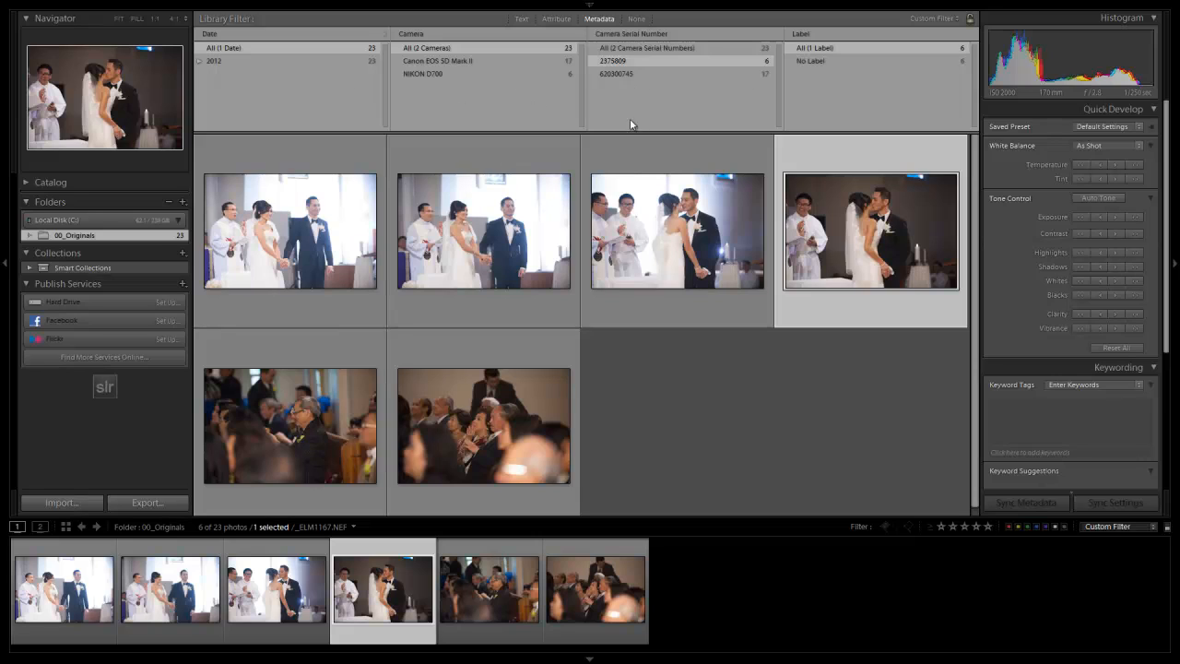
{"action": "mouse_move", "coordinate": [821, 206]}
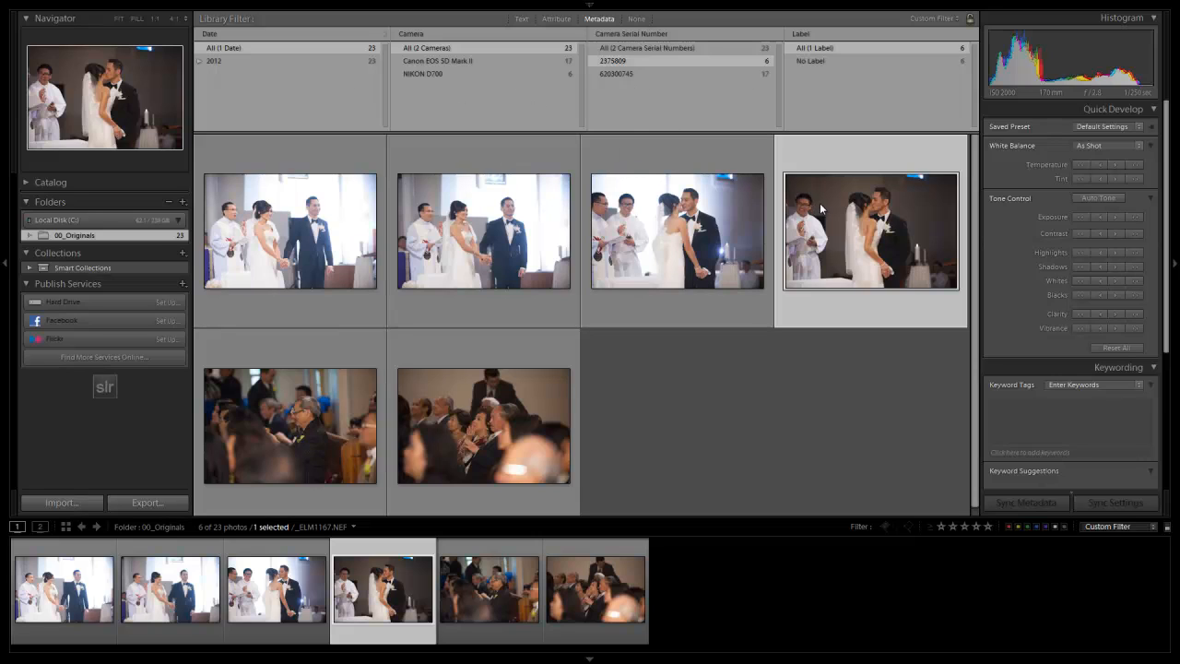
{"action": "mouse_move", "coordinate": [855, 220]}
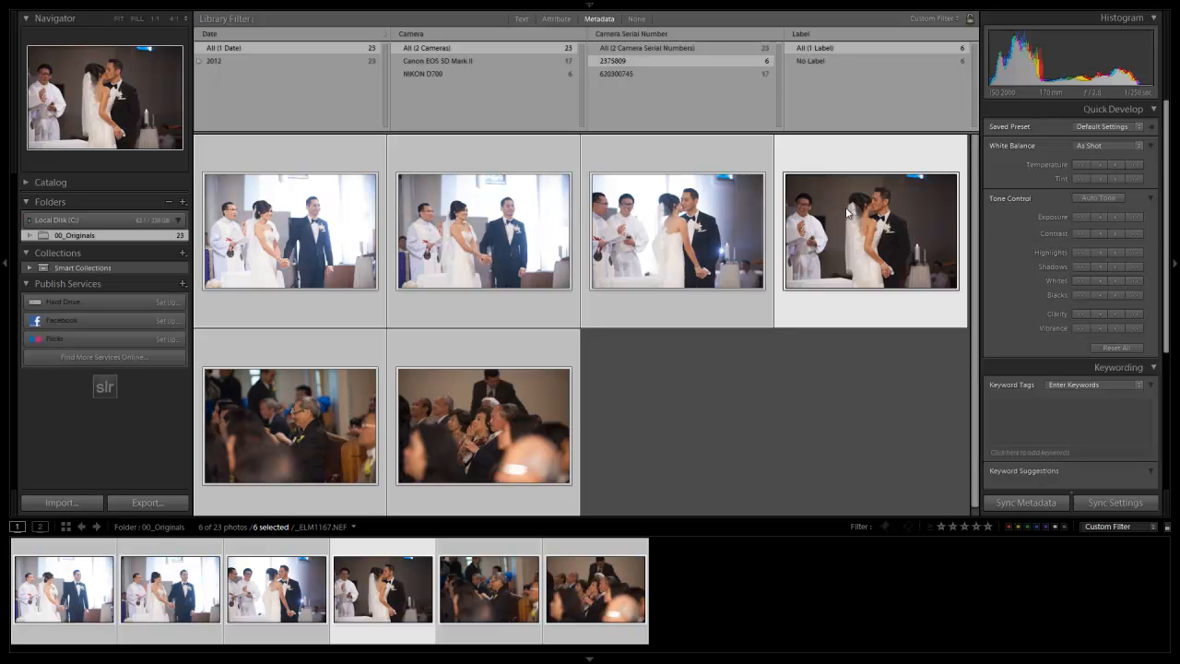
{"action": "mouse_move", "coordinate": [865, 192]}
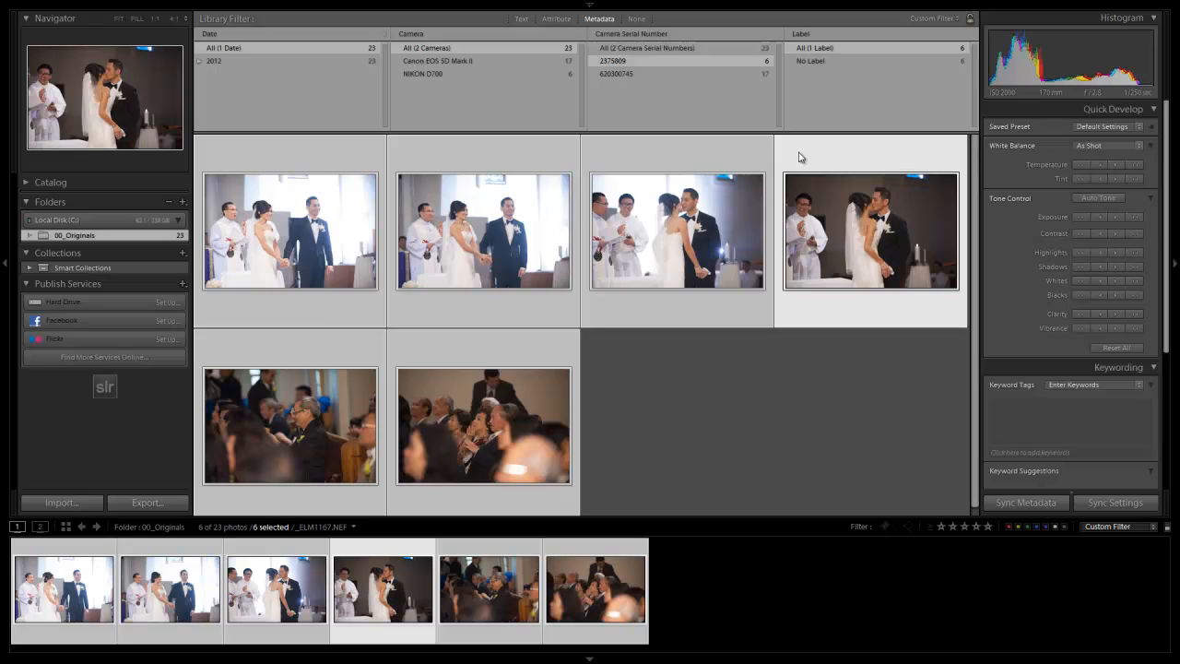
{"action": "mouse_move", "coordinate": [820, 233]}
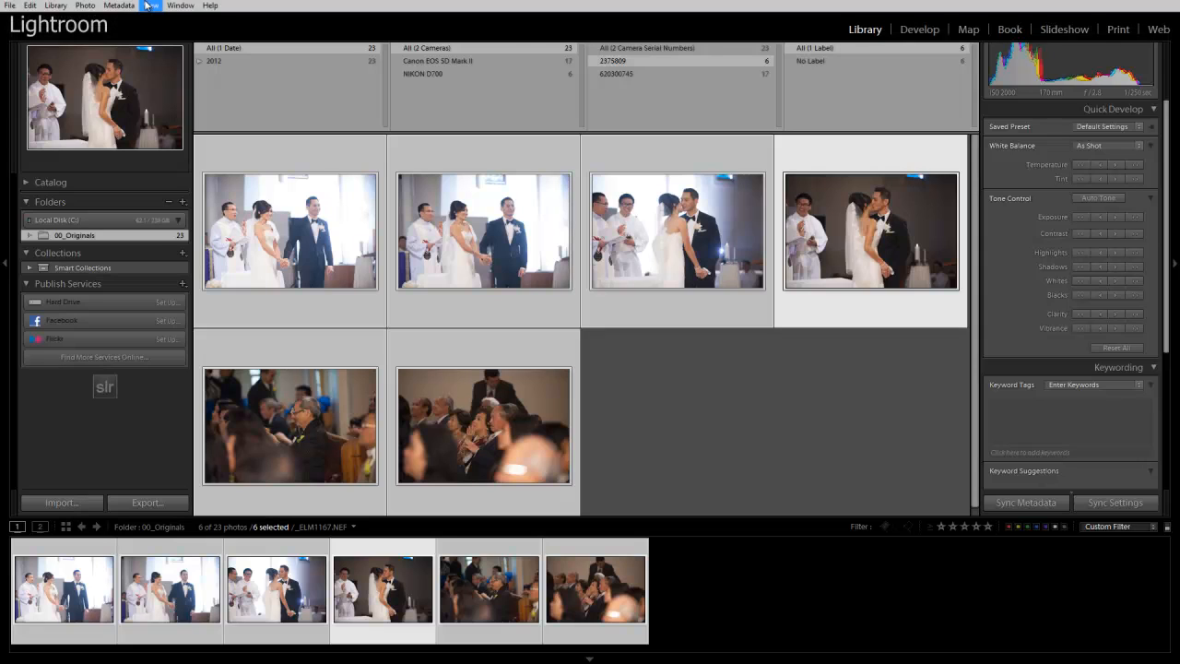
Step: Edit Capture Time on all six photos to 11:48:09 on 5/17/2012 via Change All
{"action": "left_click", "coordinate": [118, 6]}
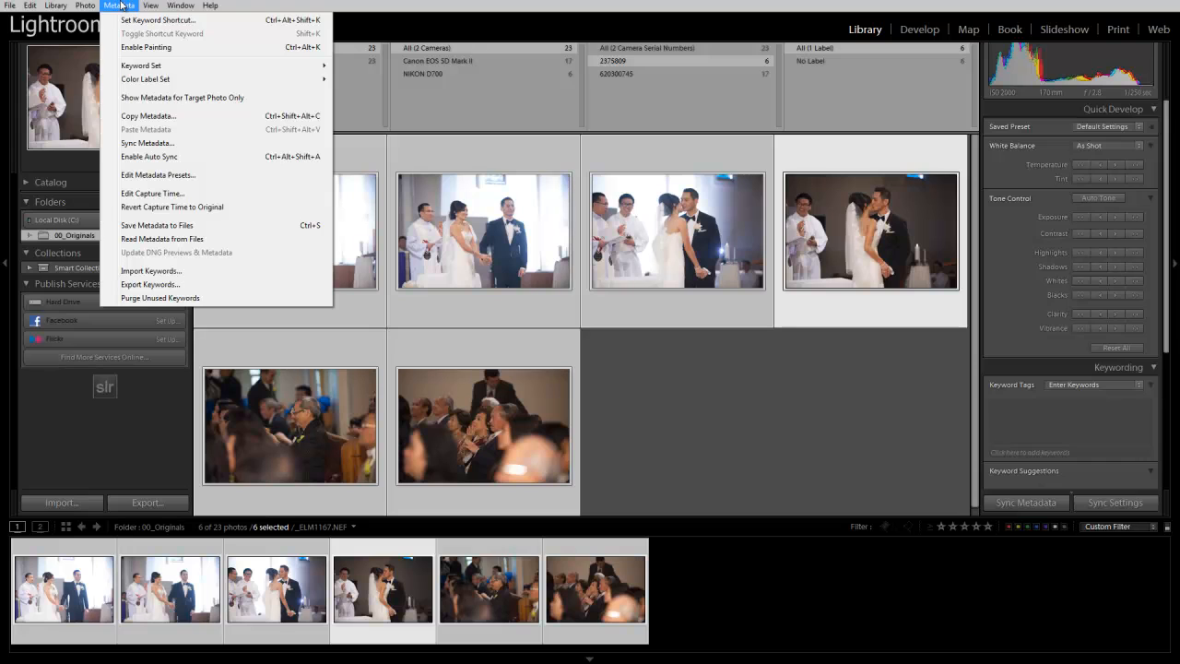
{"action": "mouse_move", "coordinate": [152, 194]}
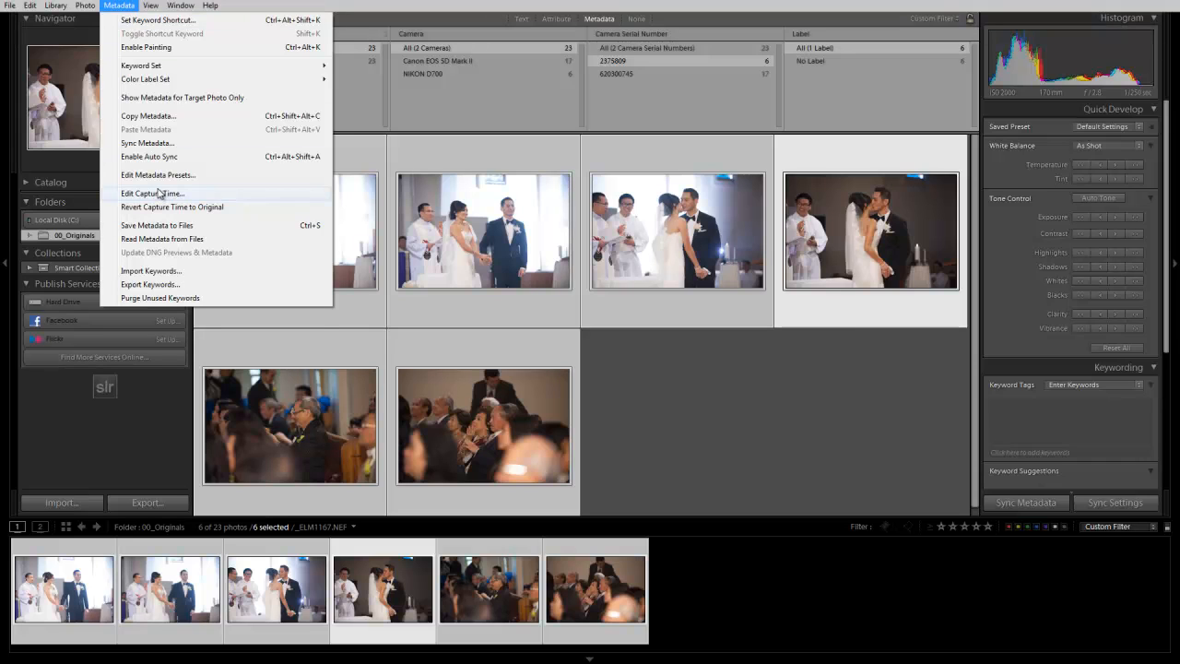
{"action": "left_click", "coordinate": [152, 194]}
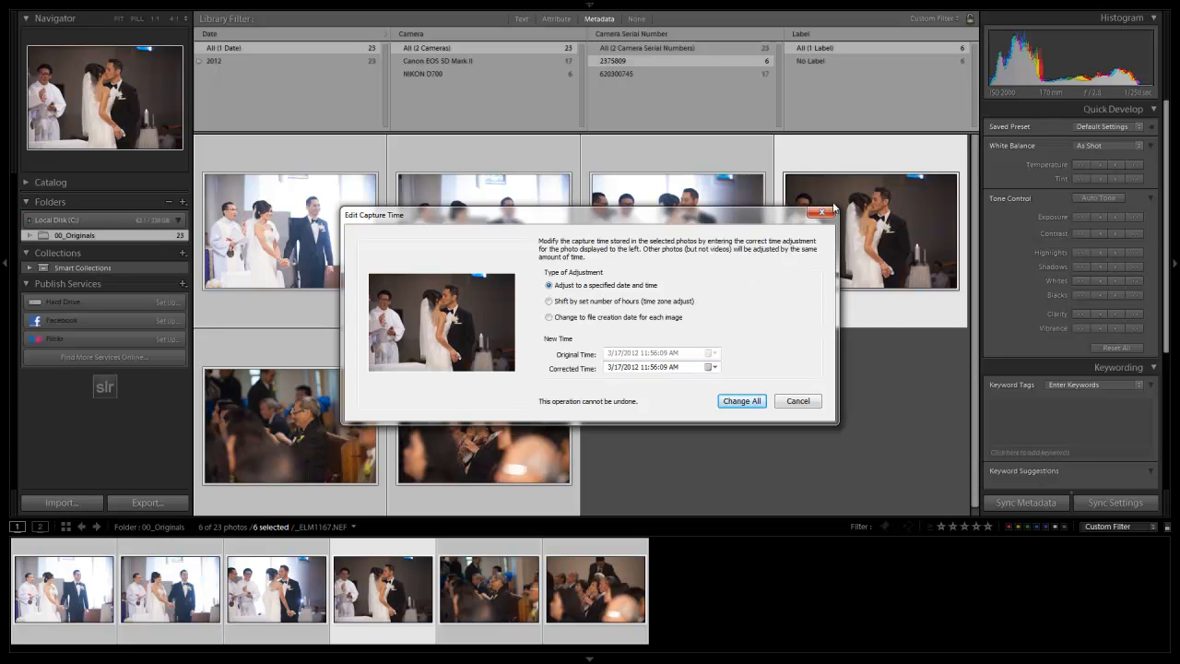
{"action": "mouse_move", "coordinate": [918, 175]}
{"action": "type", "text": "4"}
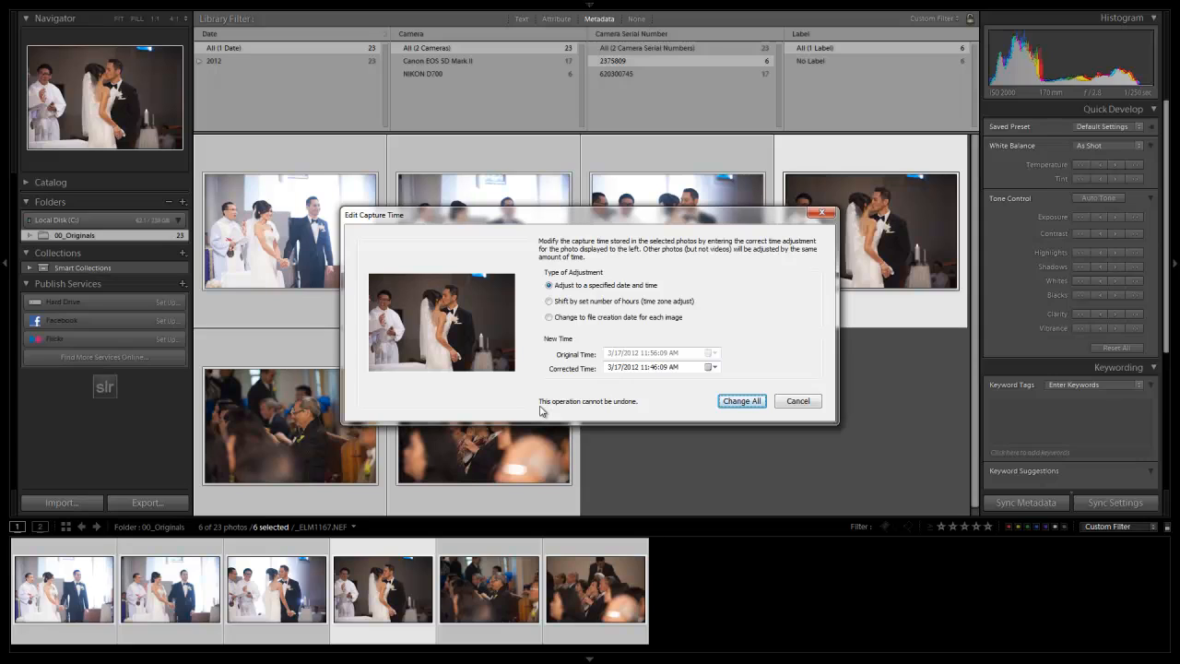
{"action": "mouse_move", "coordinate": [553, 408]}
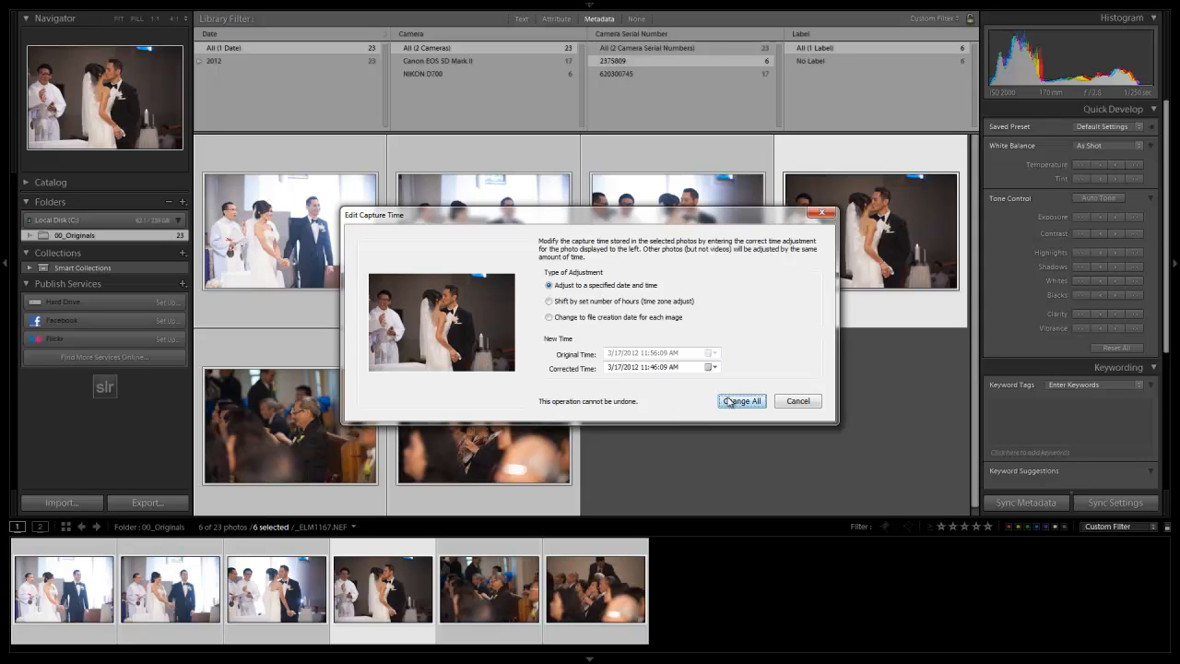
{"action": "left_click", "coordinate": [742, 400]}
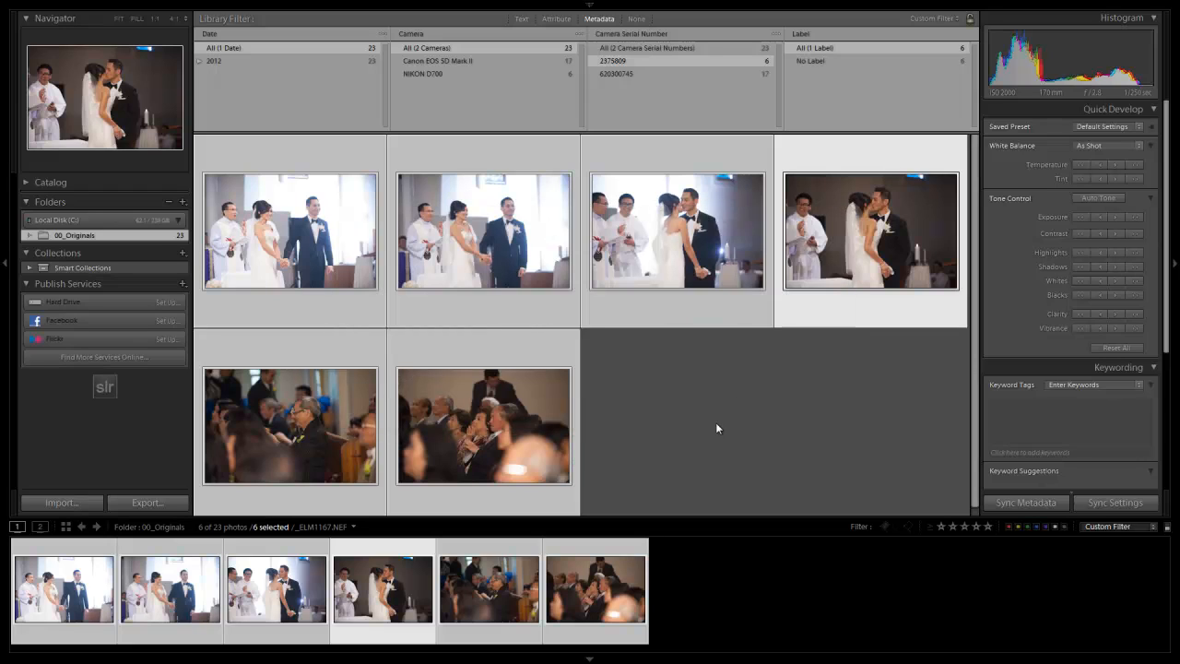
{"action": "mouse_move", "coordinate": [634, 92]}
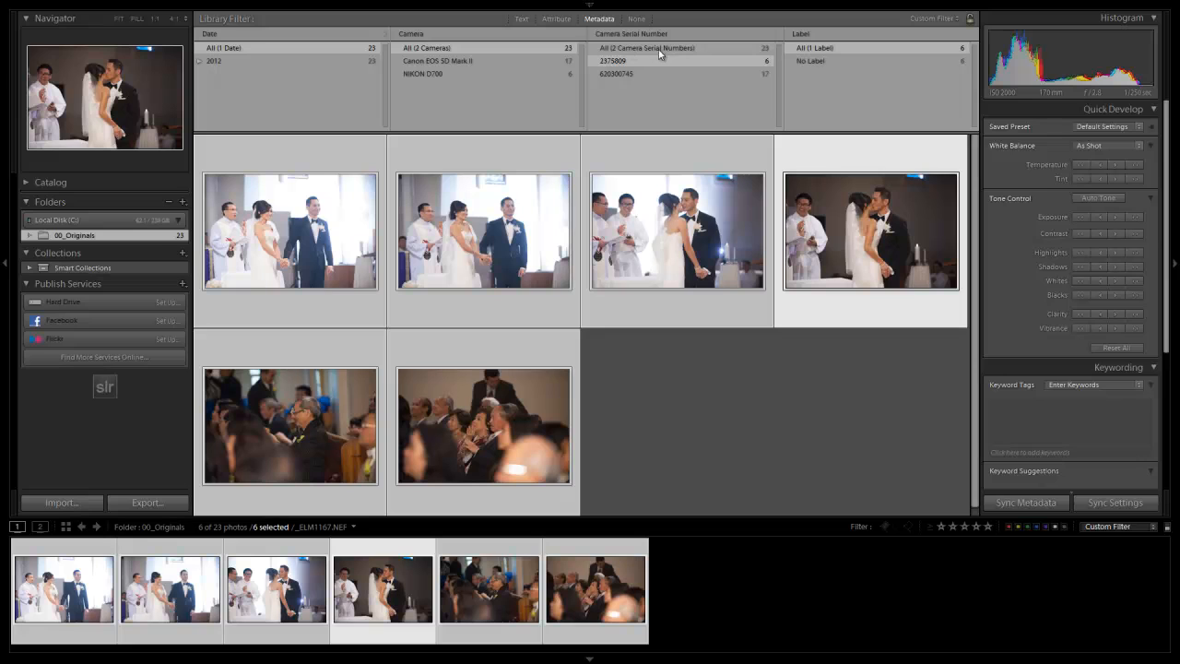
{"action": "mouse_move", "coordinate": [653, 50]}
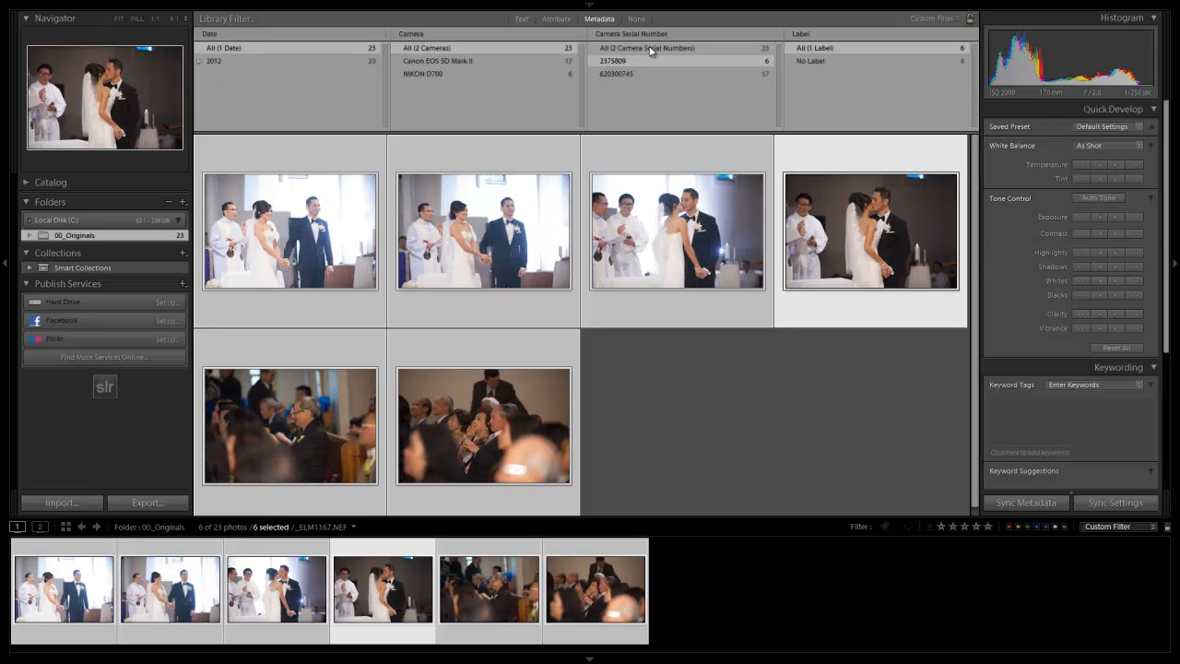
Step: Clear the serial number filter so all 23 photos show again
{"action": "left_click", "coordinate": [637, 19]}
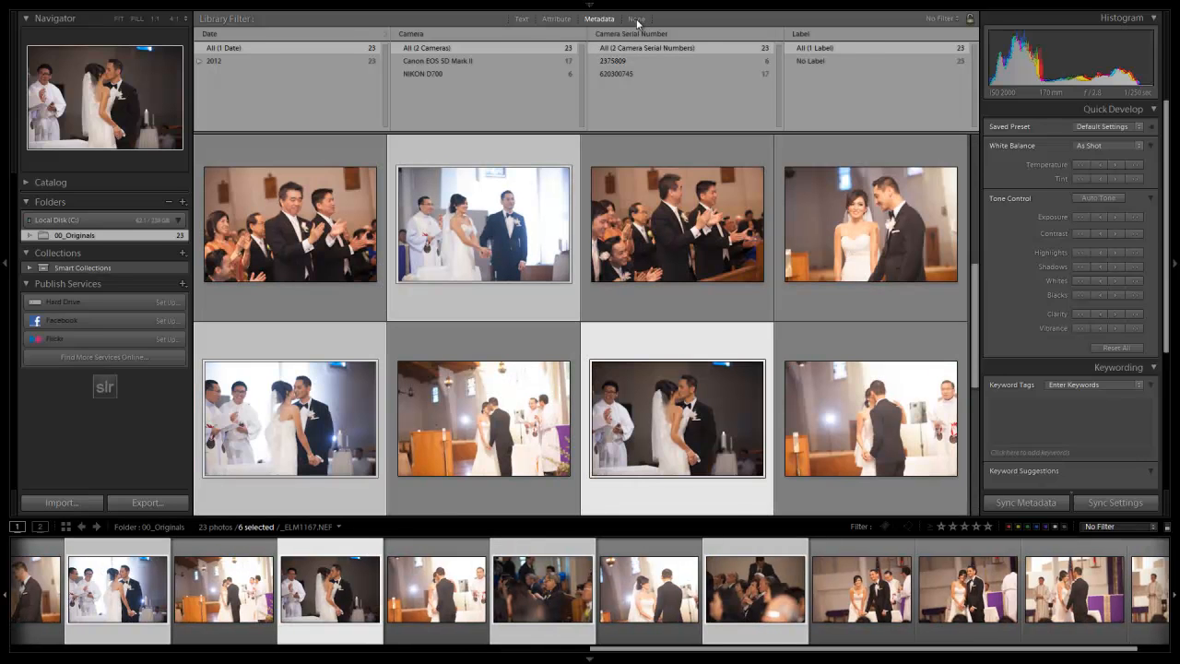
{"action": "left_click", "coordinate": [637, 19]}
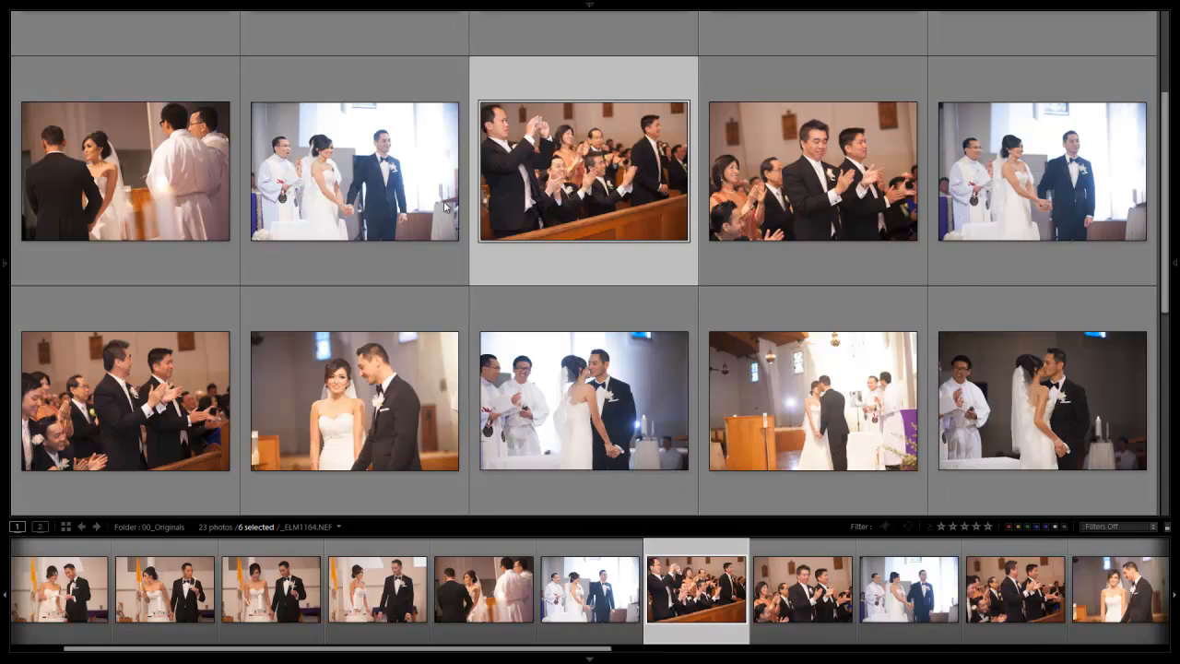
{"action": "left_click", "coordinate": [354, 171]}
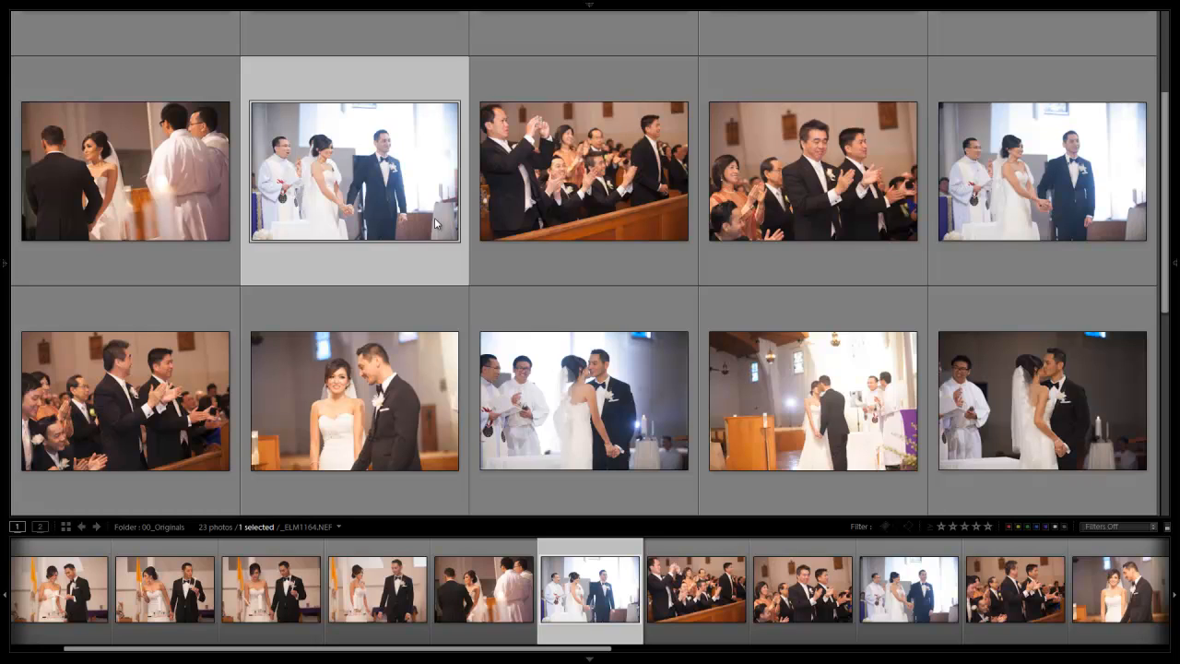
{"action": "mouse_move", "coordinate": [487, 243]}
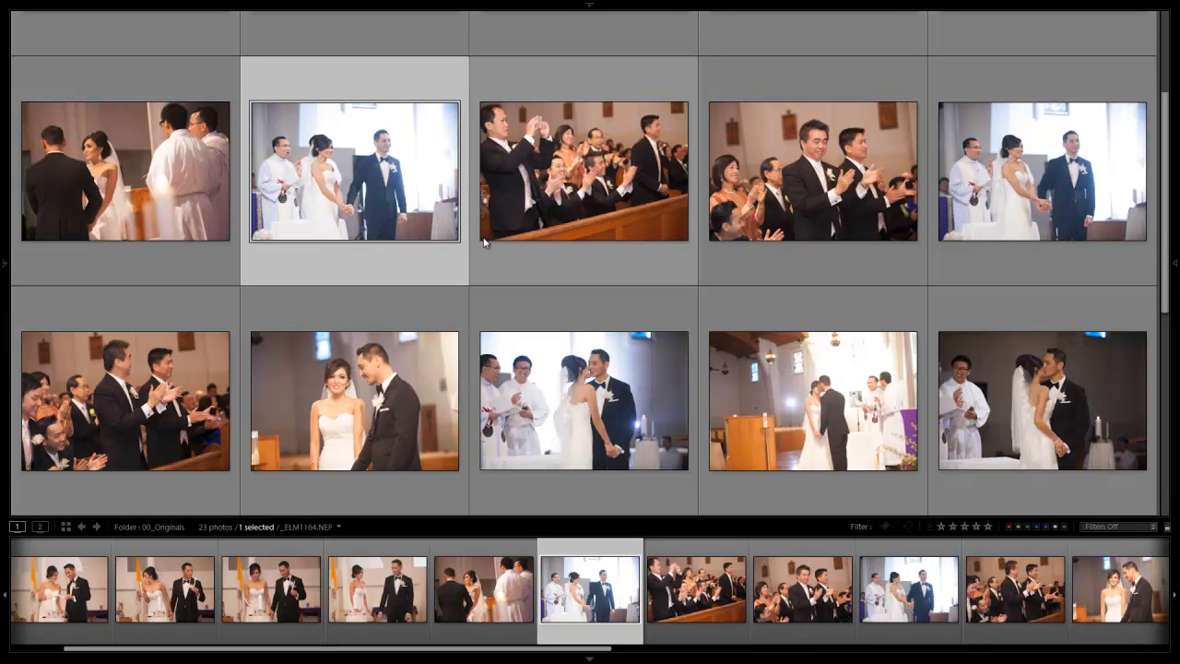
{"action": "left_click", "coordinate": [811, 172]}
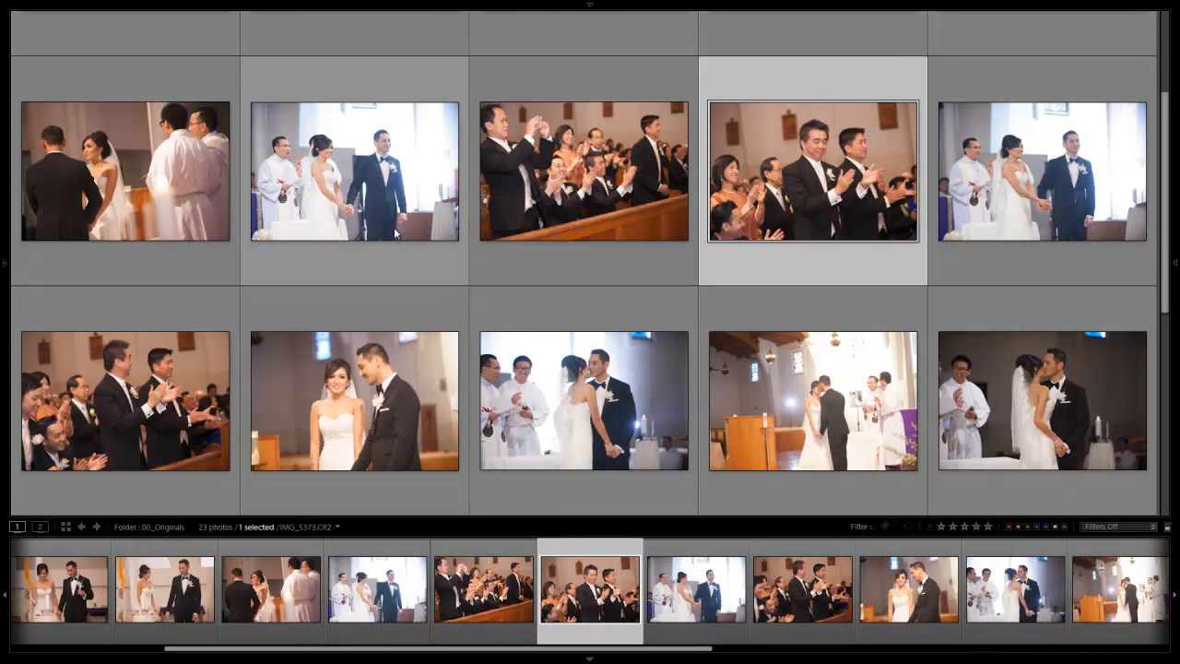
{"action": "left_click", "coordinate": [583, 402]}
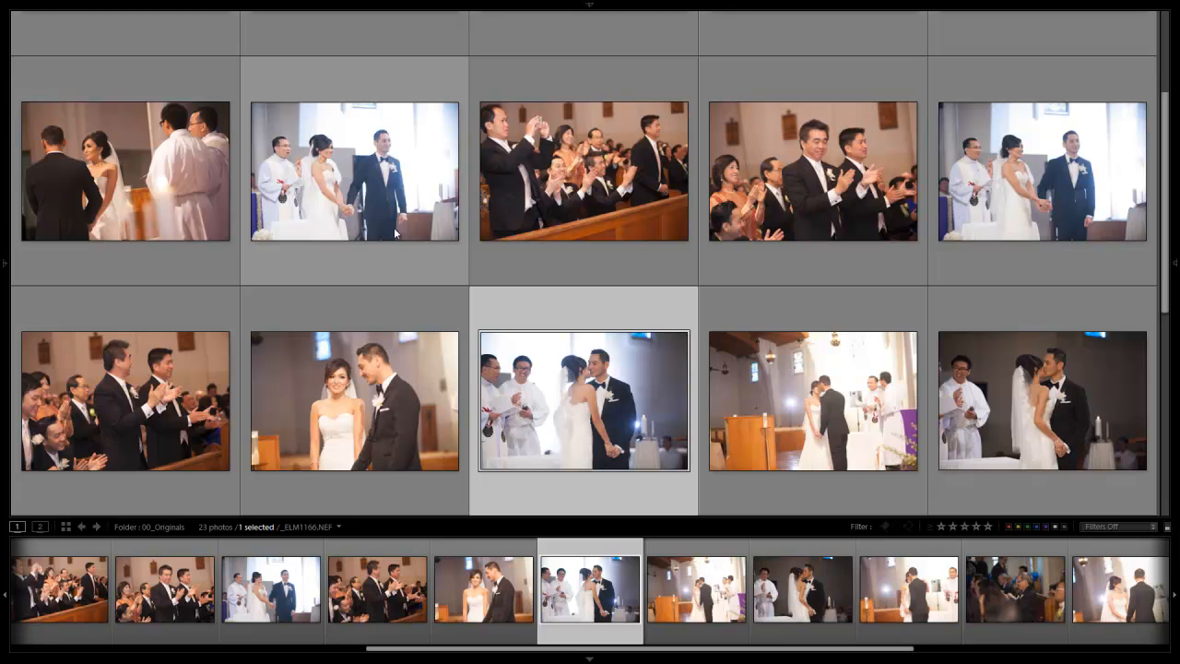
{"action": "left_click", "coordinate": [1042, 402]}
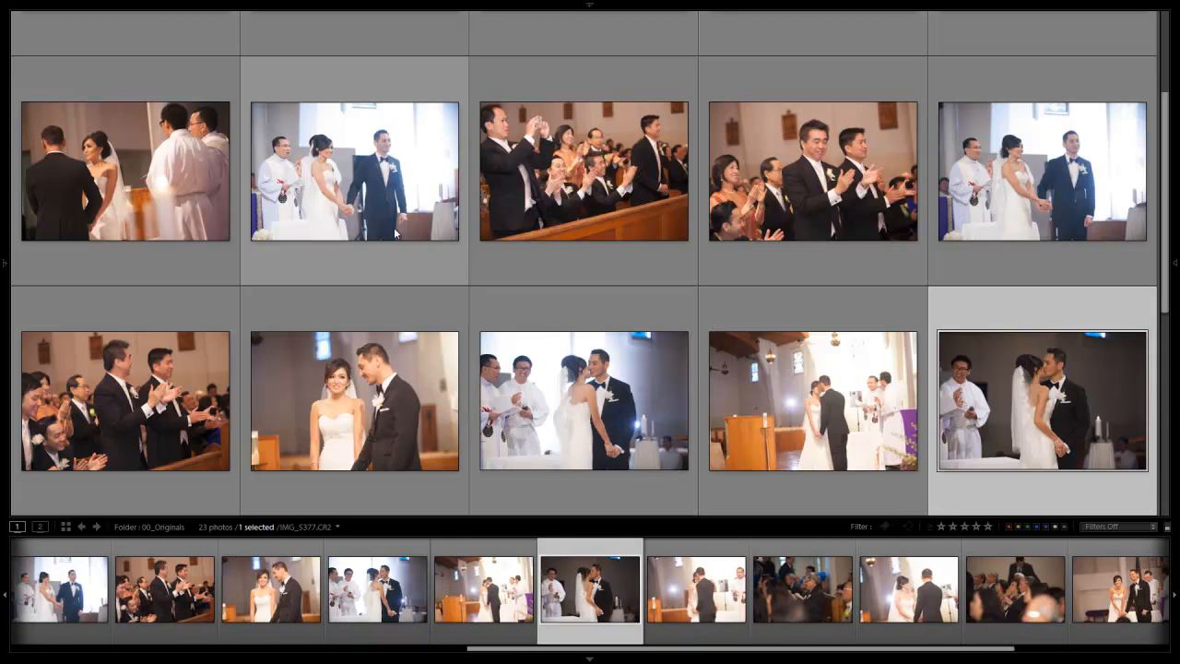